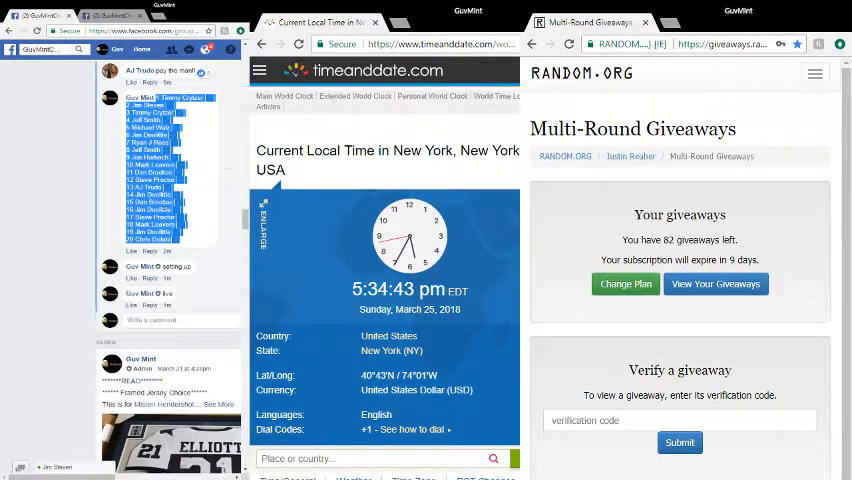
Step: Enter 'Winners Choice 93' as the giveaway description below the 20 entries
scroll("down", 3)
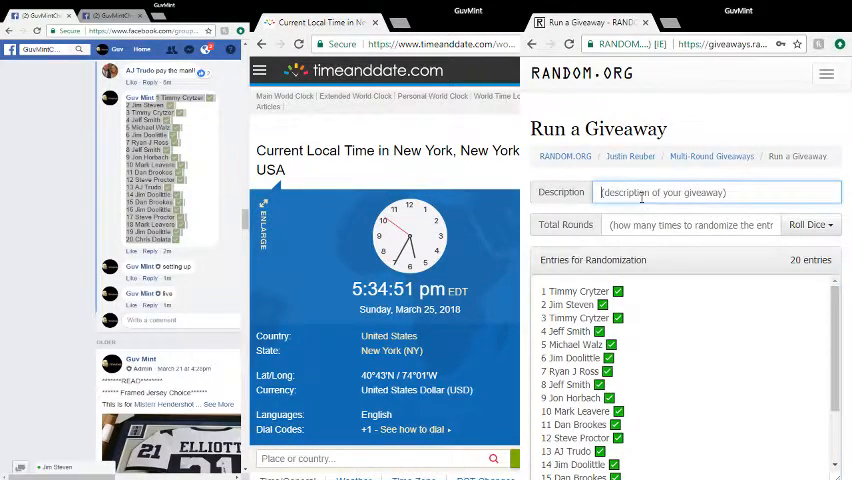
type("Winners G")
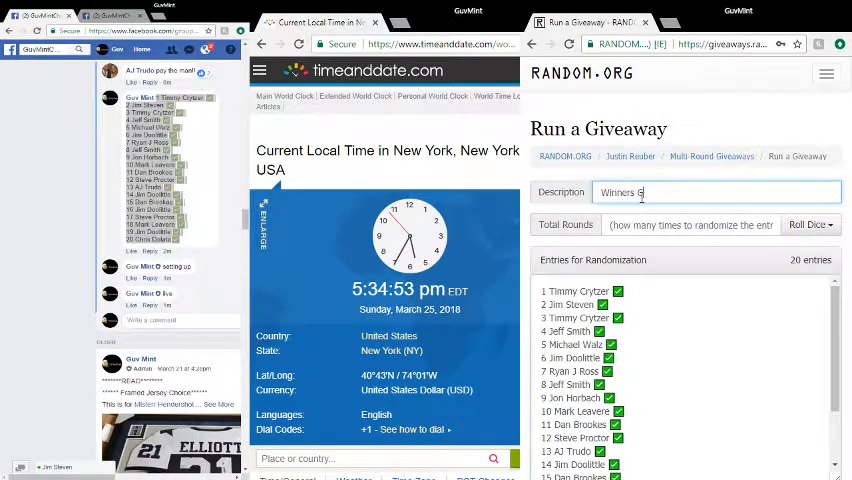
type("hoice")
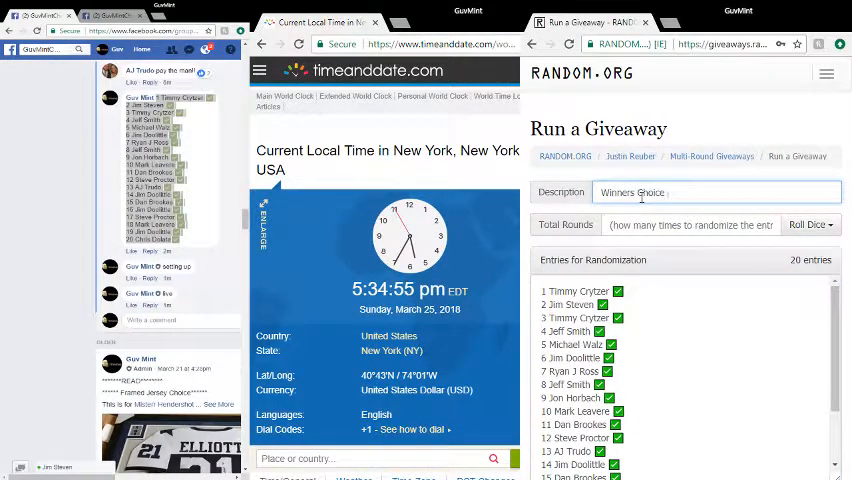
type("93")
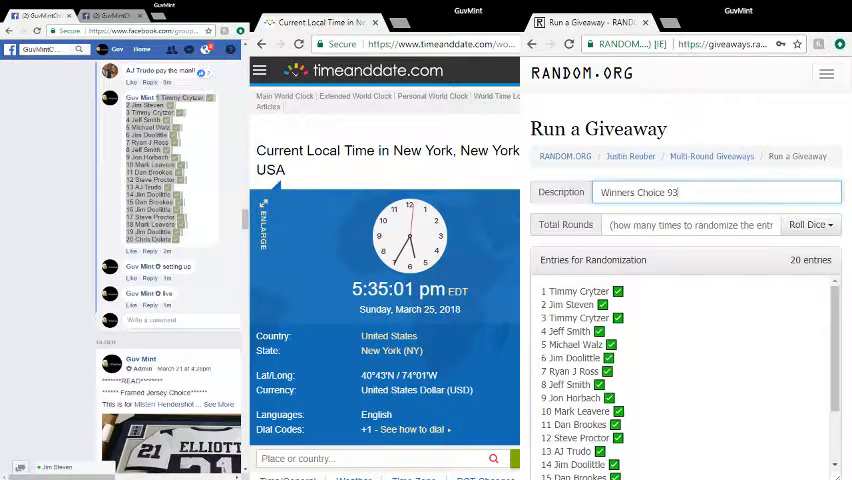
Step: Roll 2d6 and accept the result, filling Total Rounds with 10
left_click(810, 224)
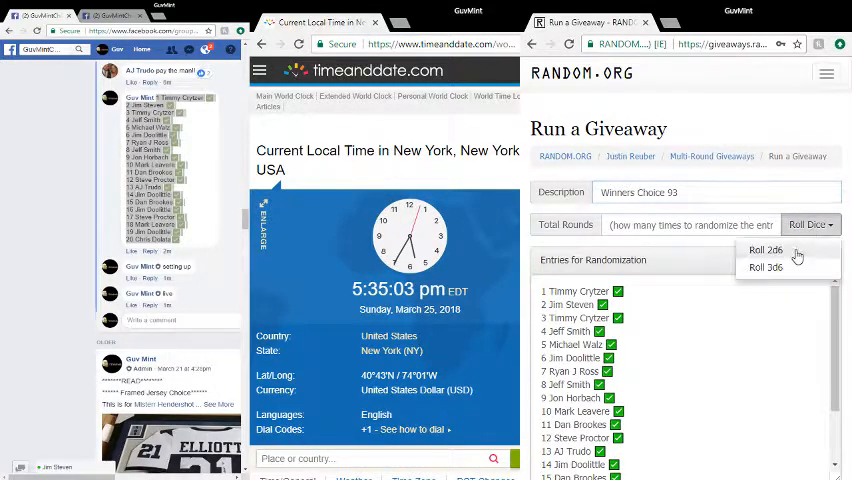
left_click(764, 250)
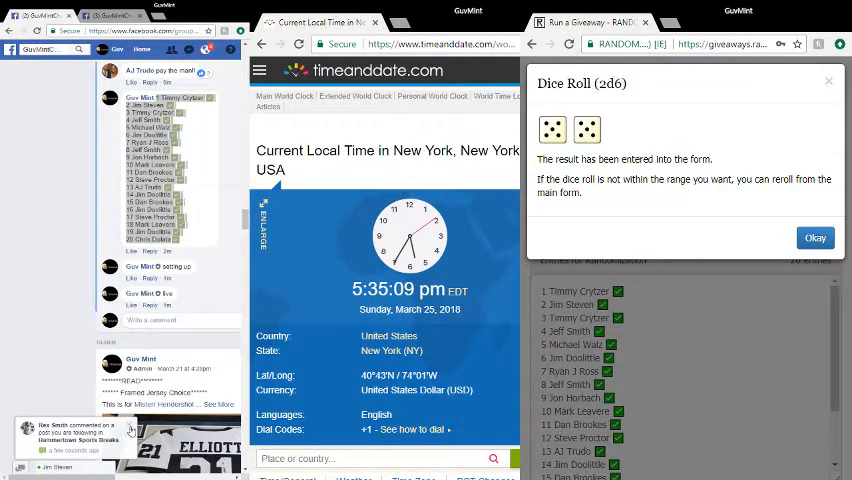
left_click(815, 237)
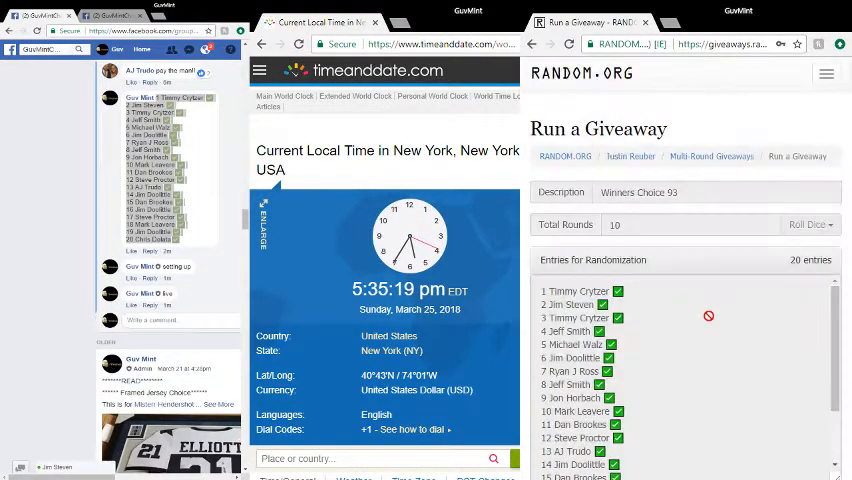
Step: Run randomization rounds 1 through 6 on the 20 entries, viewing each result list
left_click(805, 224)
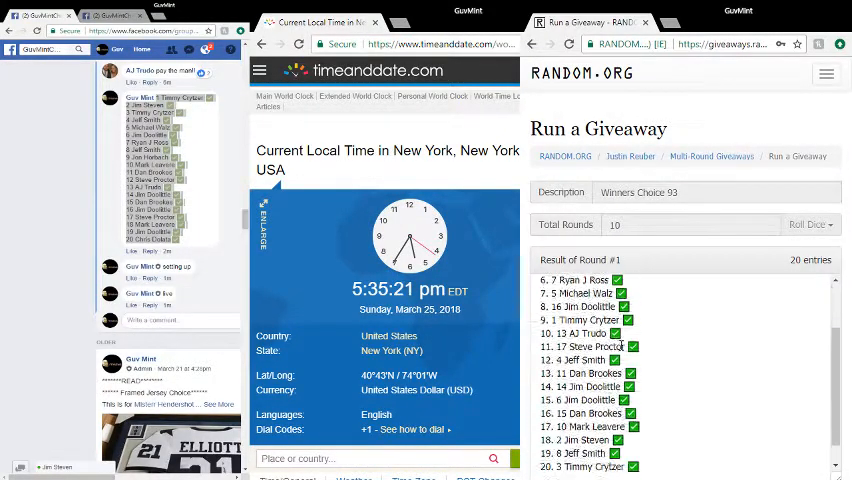
left_click(807, 224)
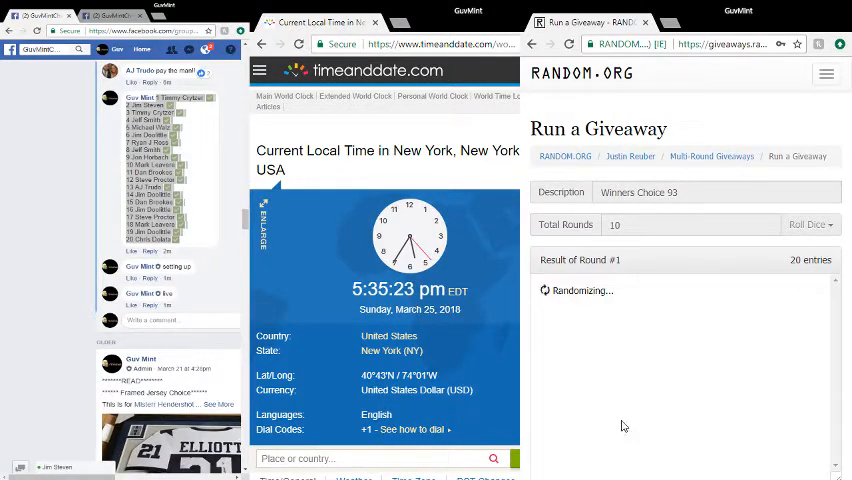
left_click(807, 224)
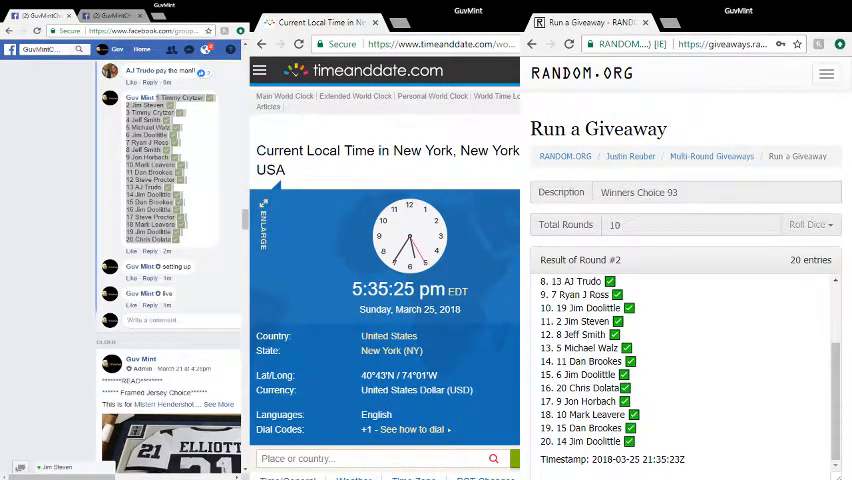
left_click(807, 224)
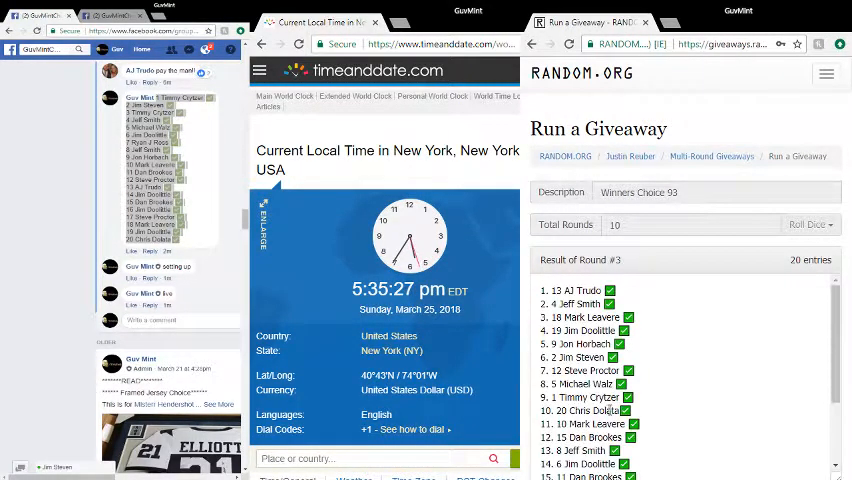
left_click(807, 224)
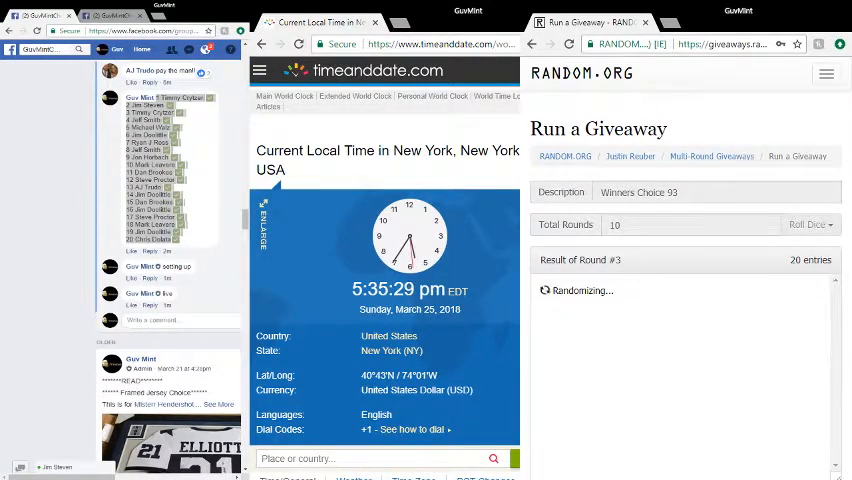
left_click(806, 224)
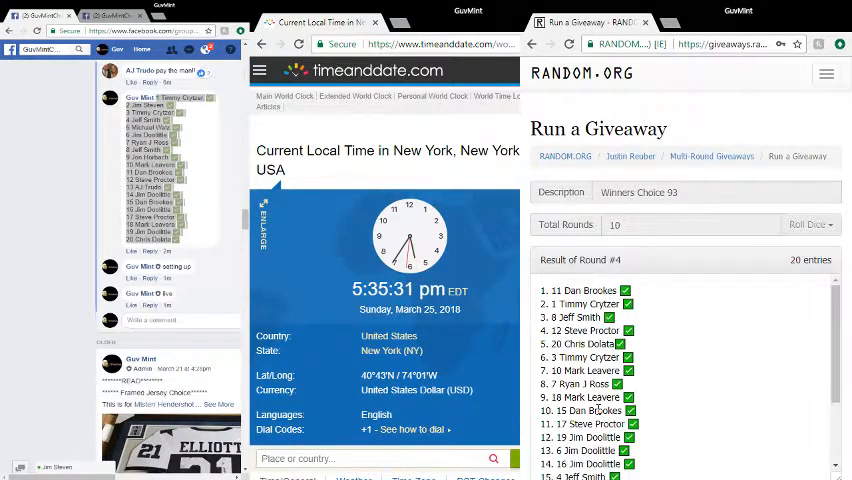
left_click(807, 224)
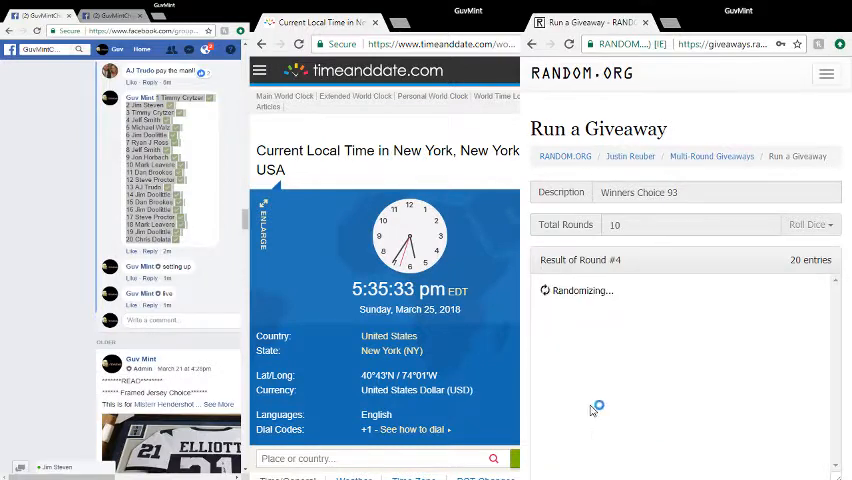
left_click(805, 224)
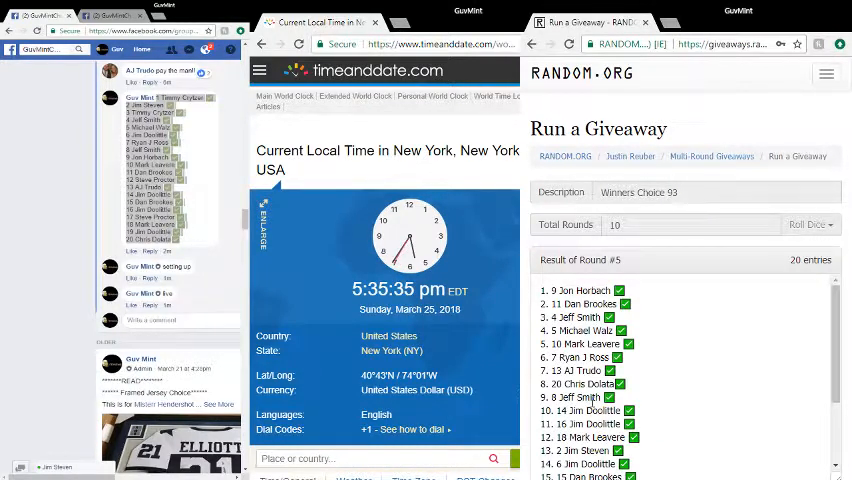
left_click(805, 224)
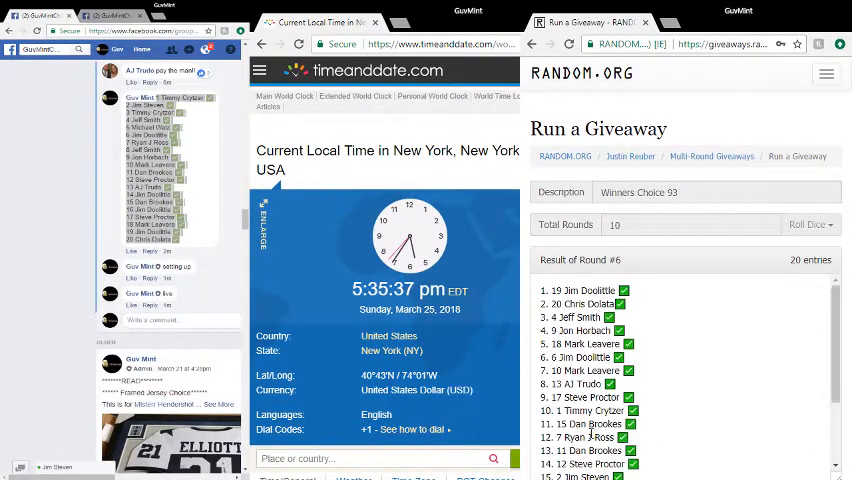
scroll("down", 3)
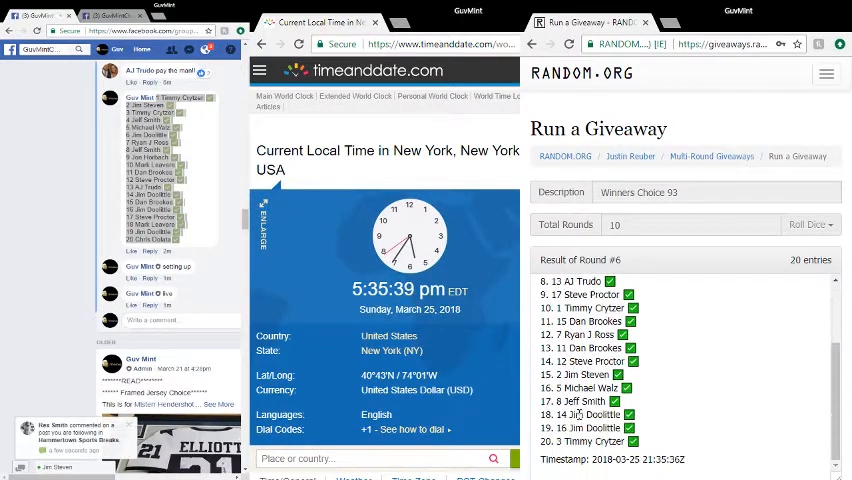
Step: Run rounds 7 through 10, then view the final order, timestamp and verification code
left_click(806, 224)
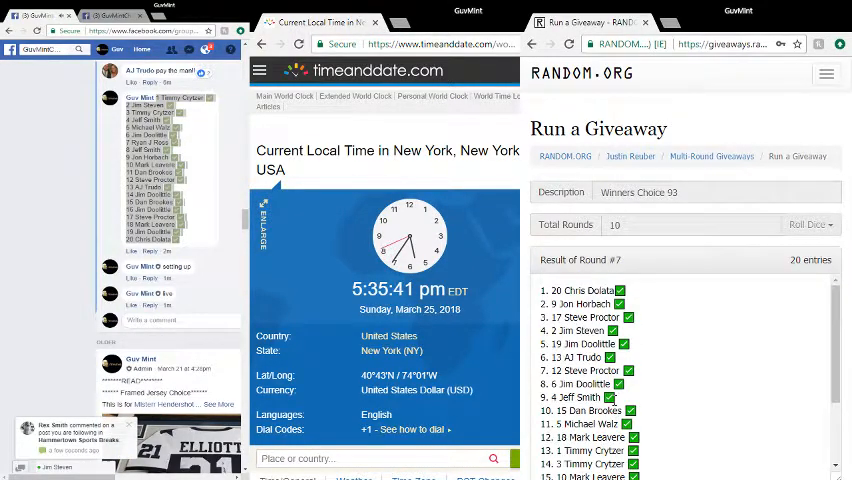
left_click(807, 224)
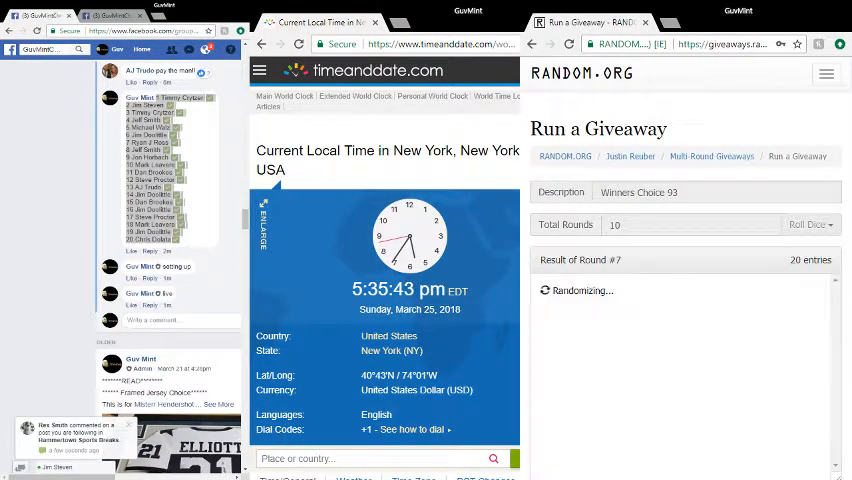
left_click(806, 224)
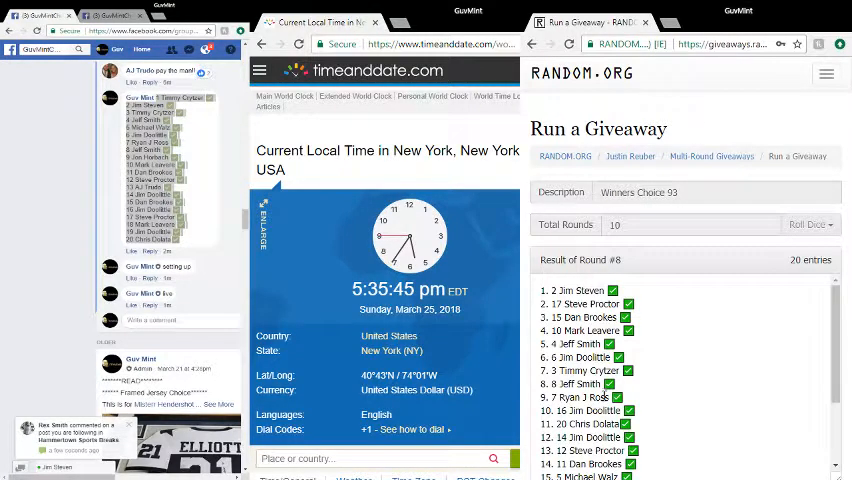
left_click(807, 224)
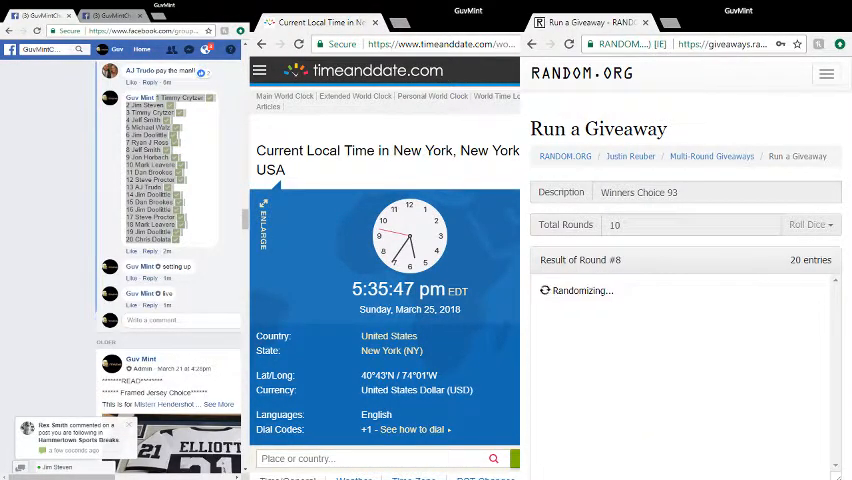
left_click(807, 224)
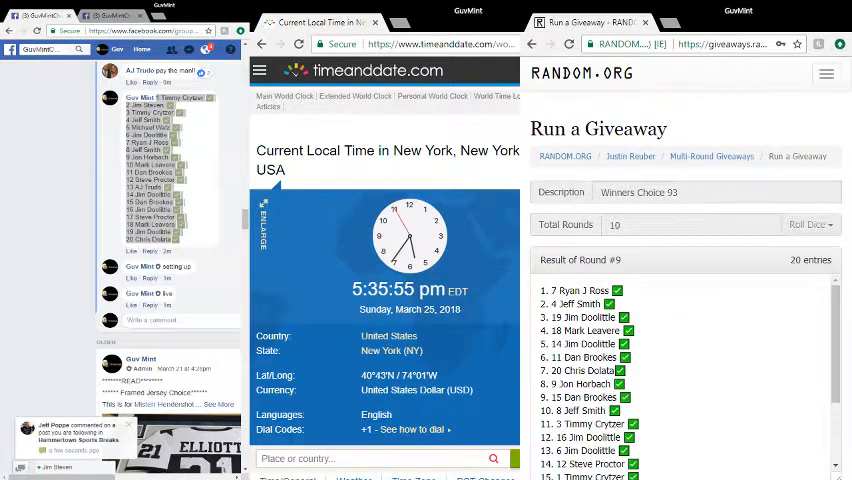
left_click(806, 224)
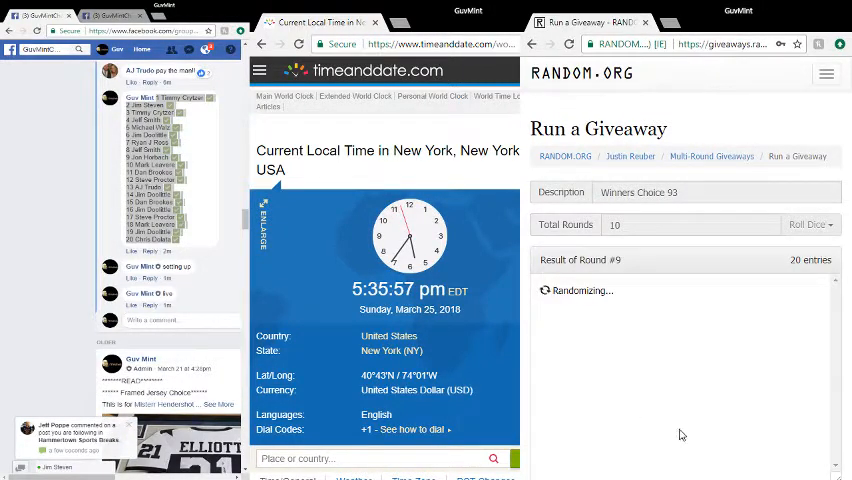
left_click(808, 224)
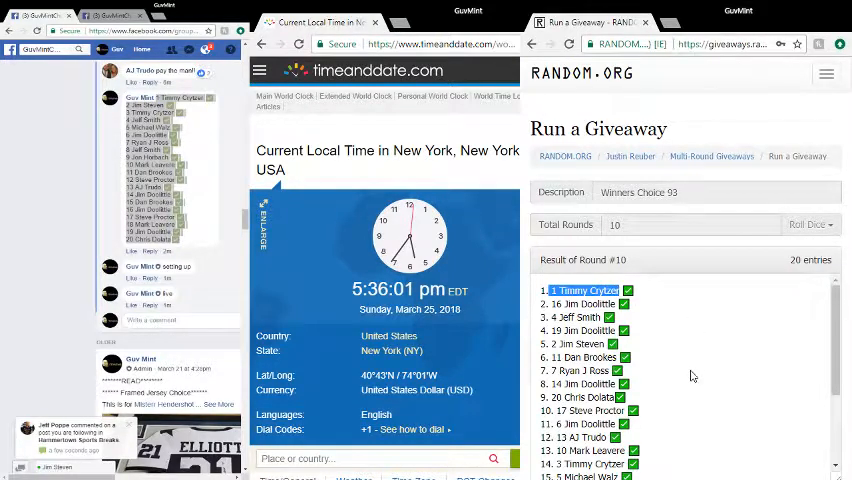
scroll("down", 3)
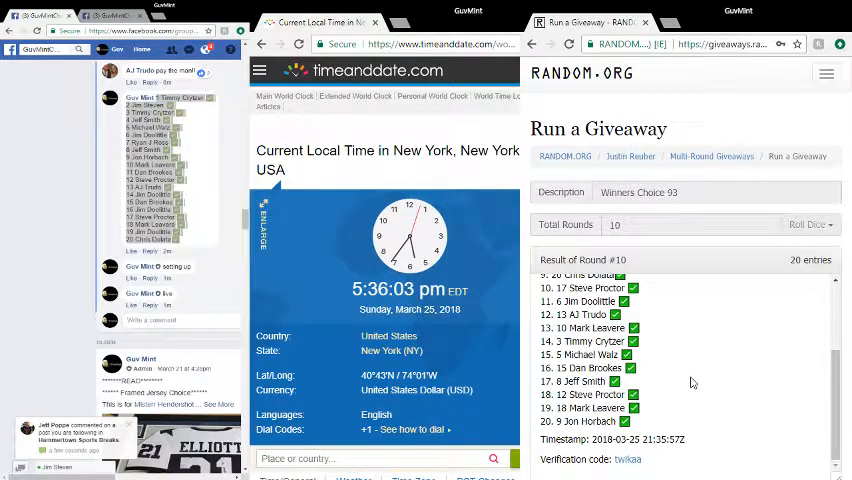